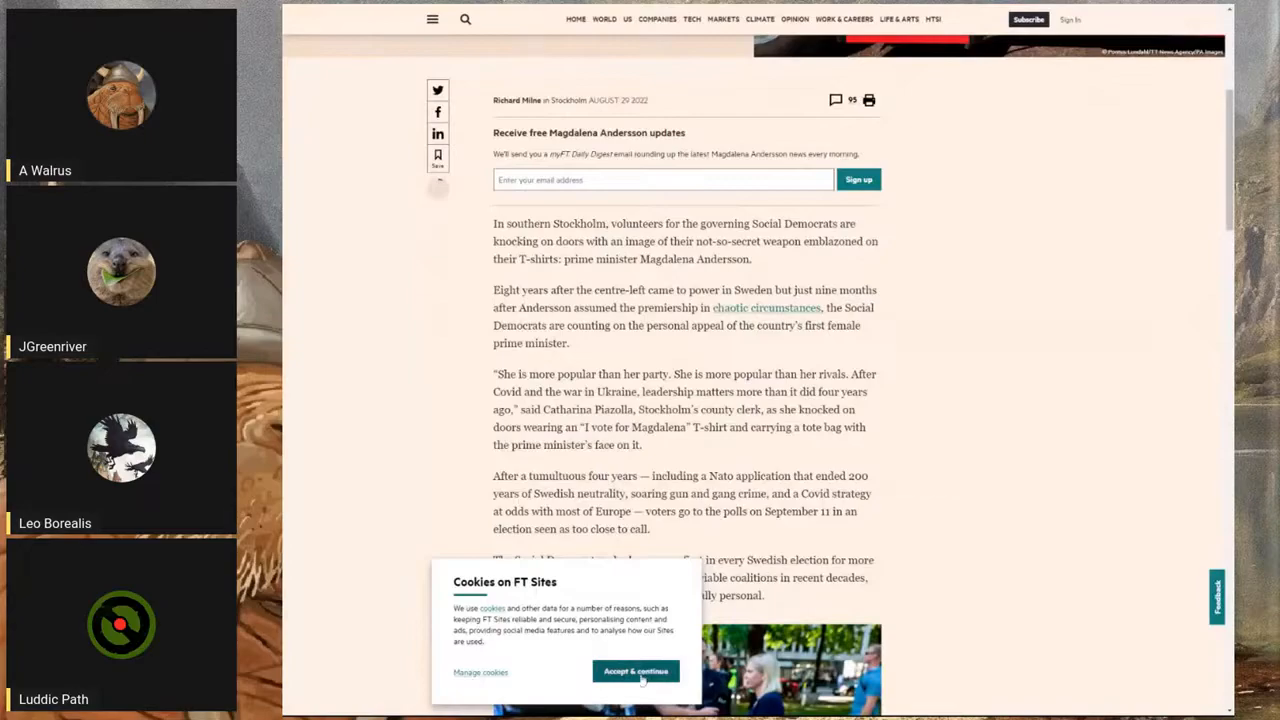
Accept the FT cookie banner and scroll through the Social Democrats article and back to the headline.
left_click(480, 672)
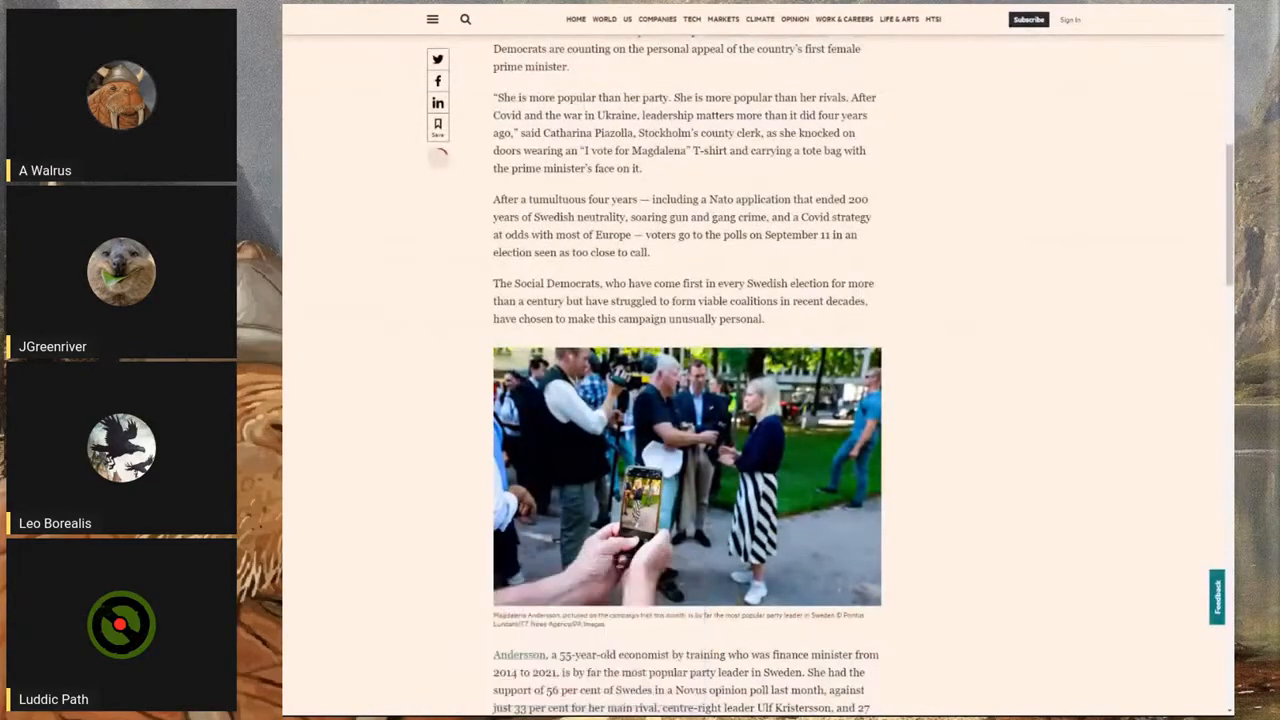
scroll("up", 3)
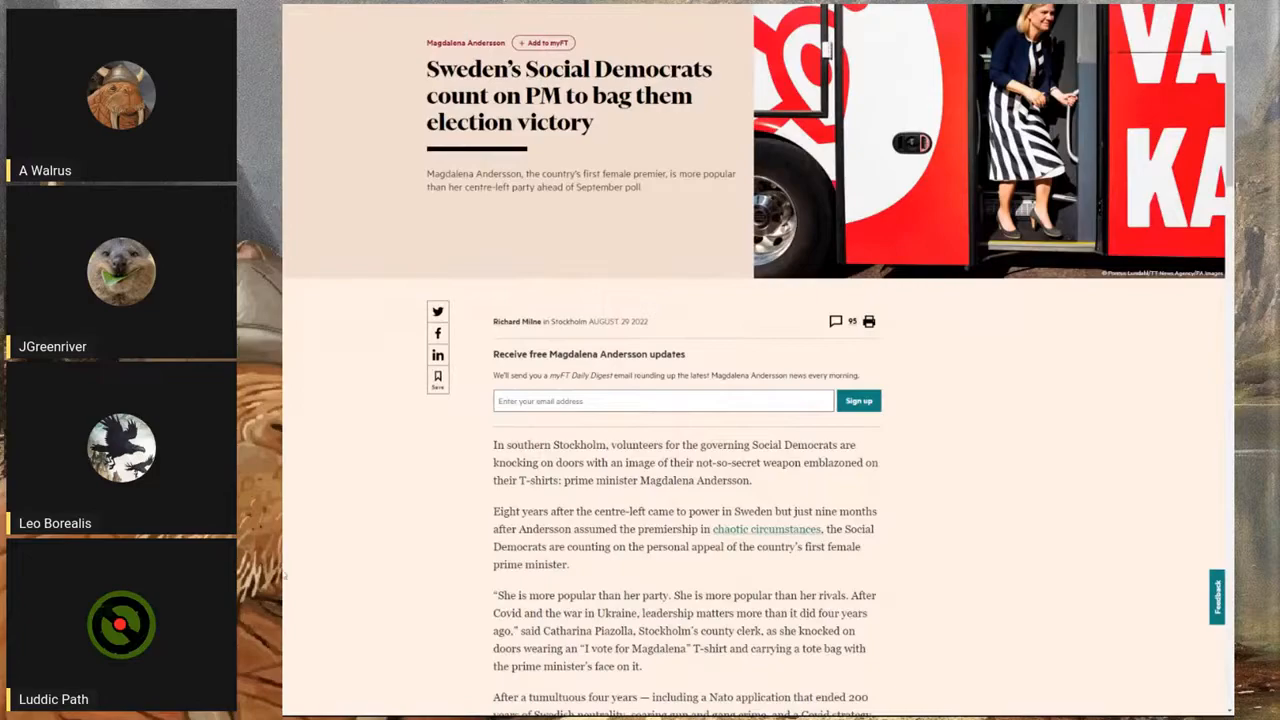
scroll("down", 3)
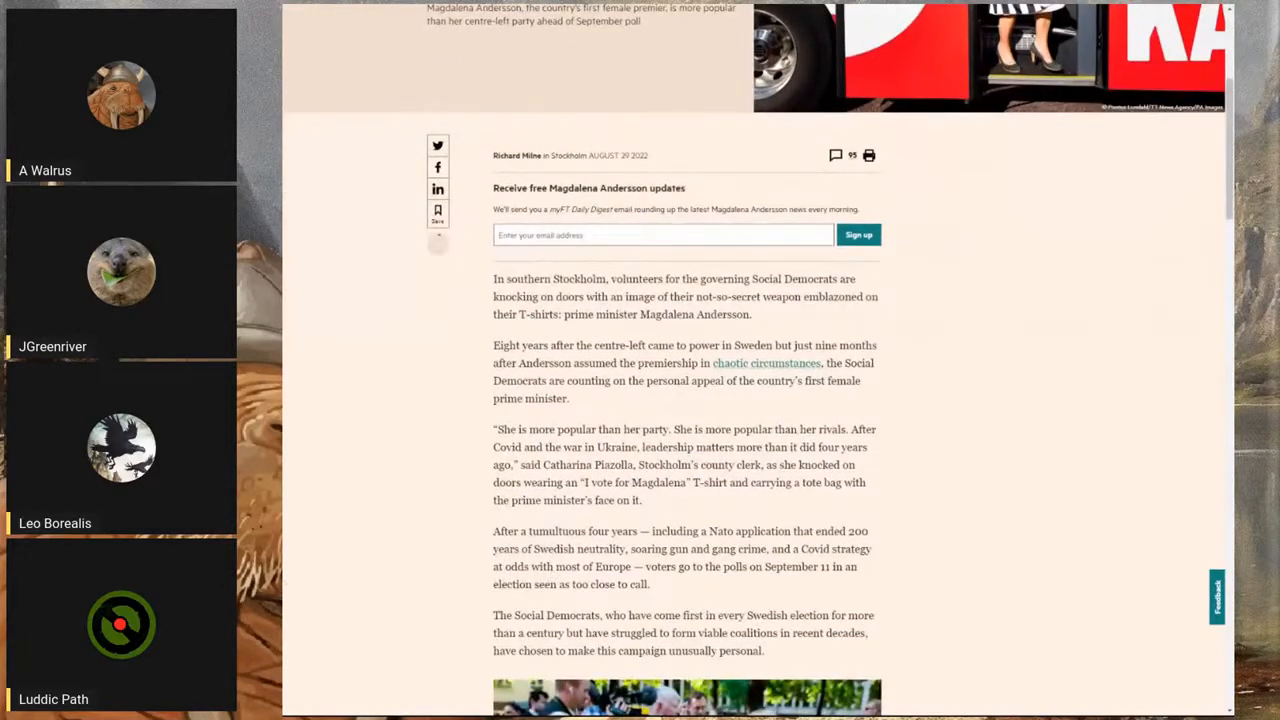
scroll("down", 3)
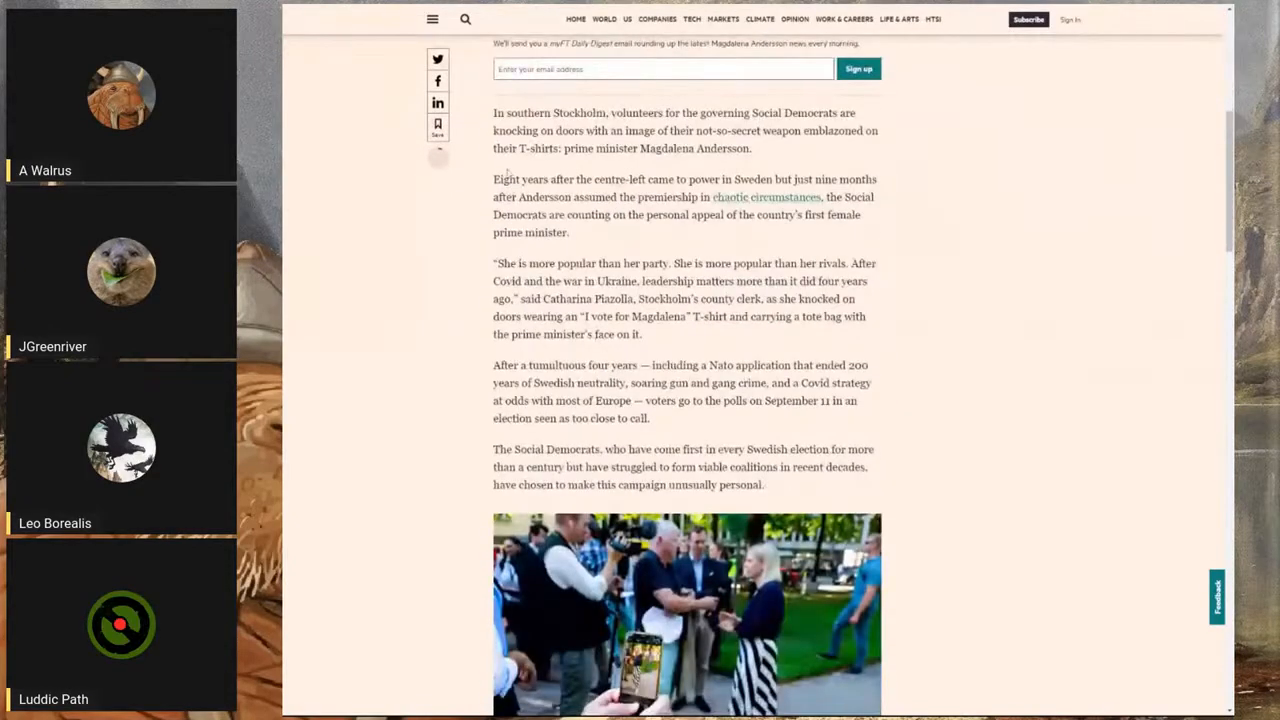
scroll("up", 3)
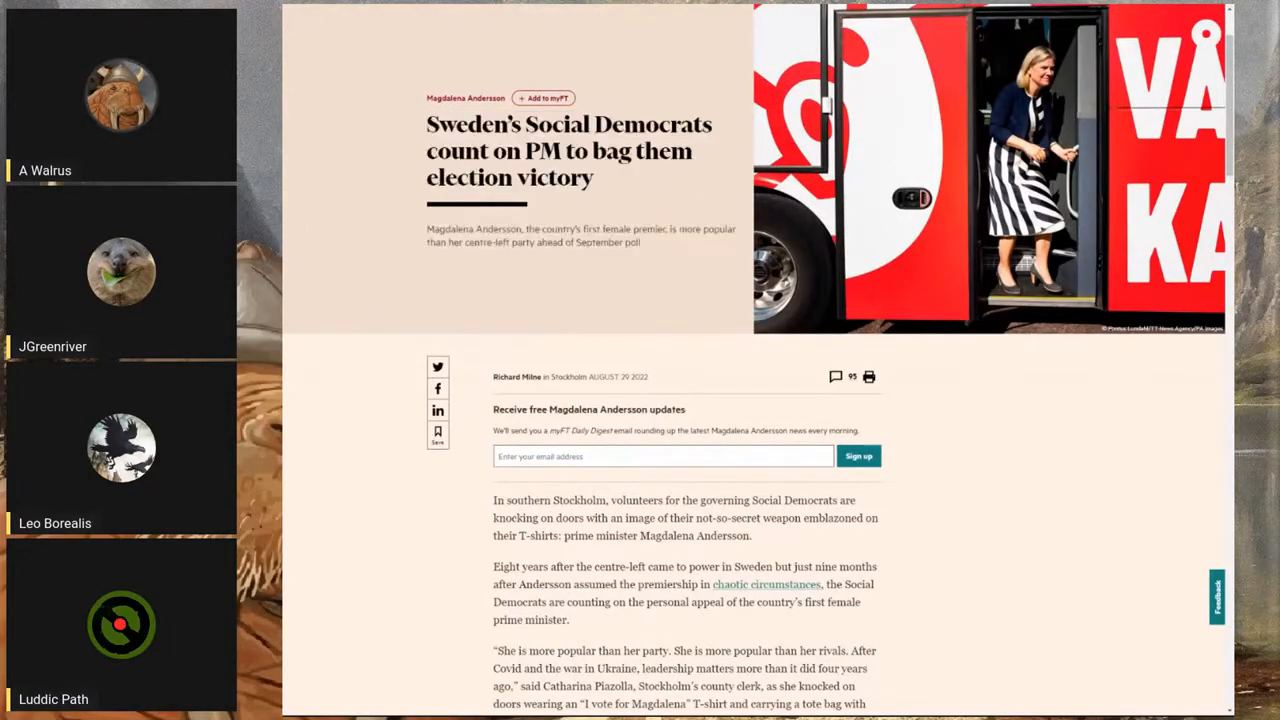
scroll("down", 3)
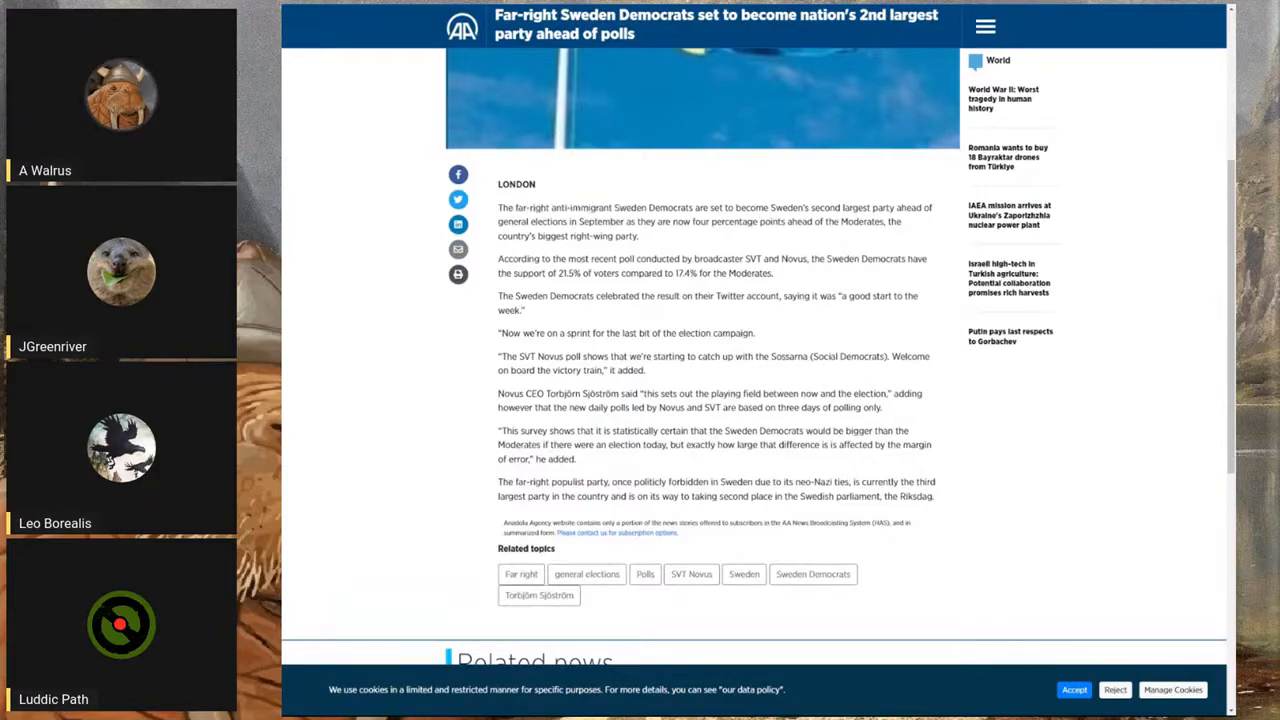
Select text in the poll paragraph of the Sweden Democrats article and scroll through it.
double_click(606, 220)
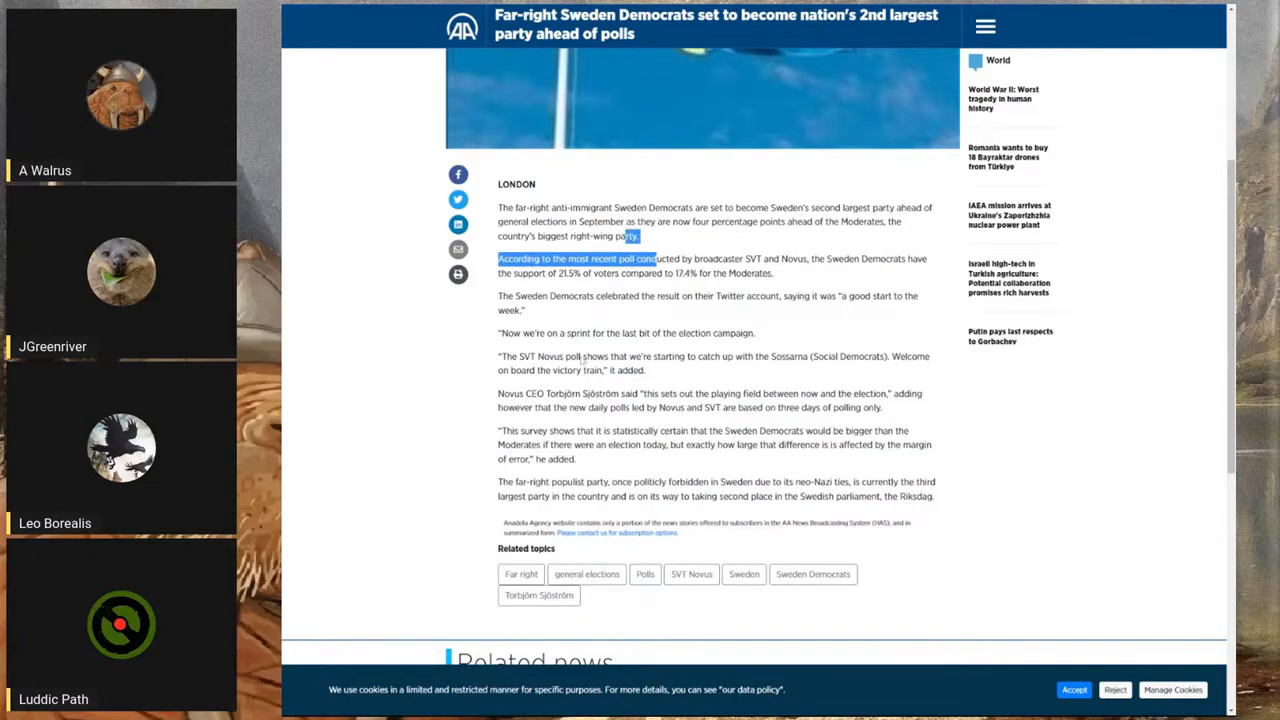
scroll("up", 3)
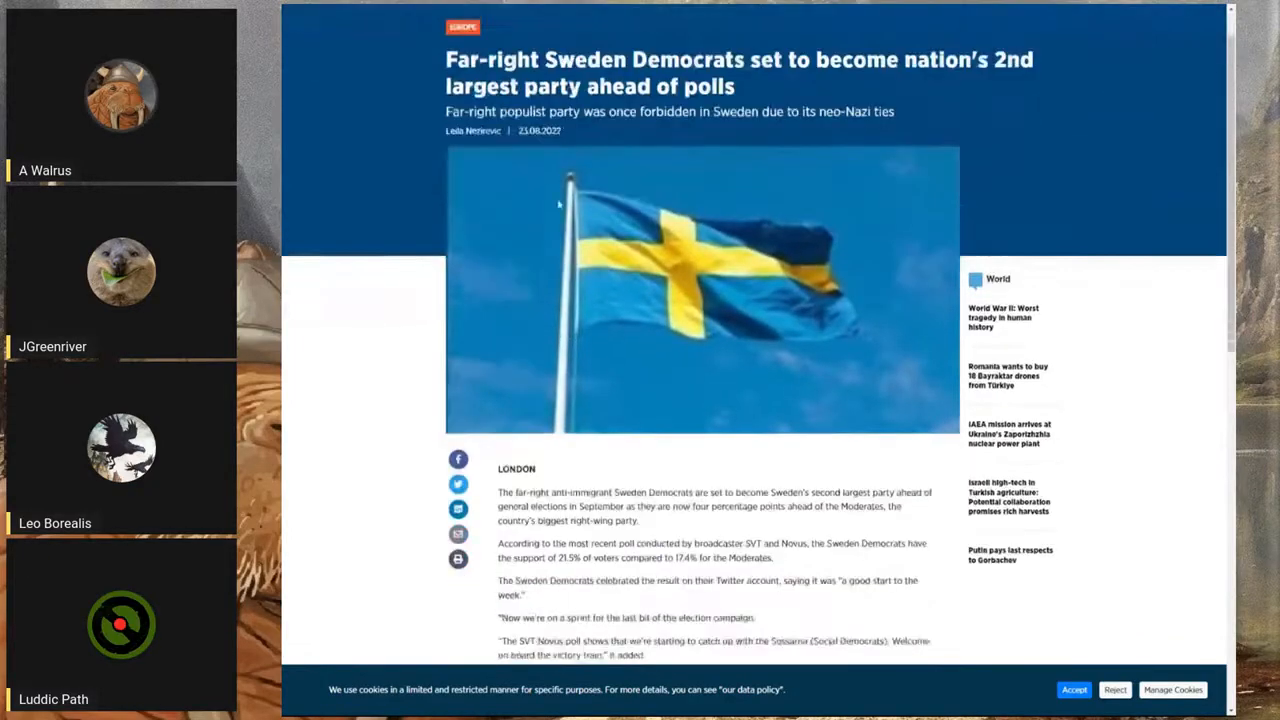
scroll("down", 3)
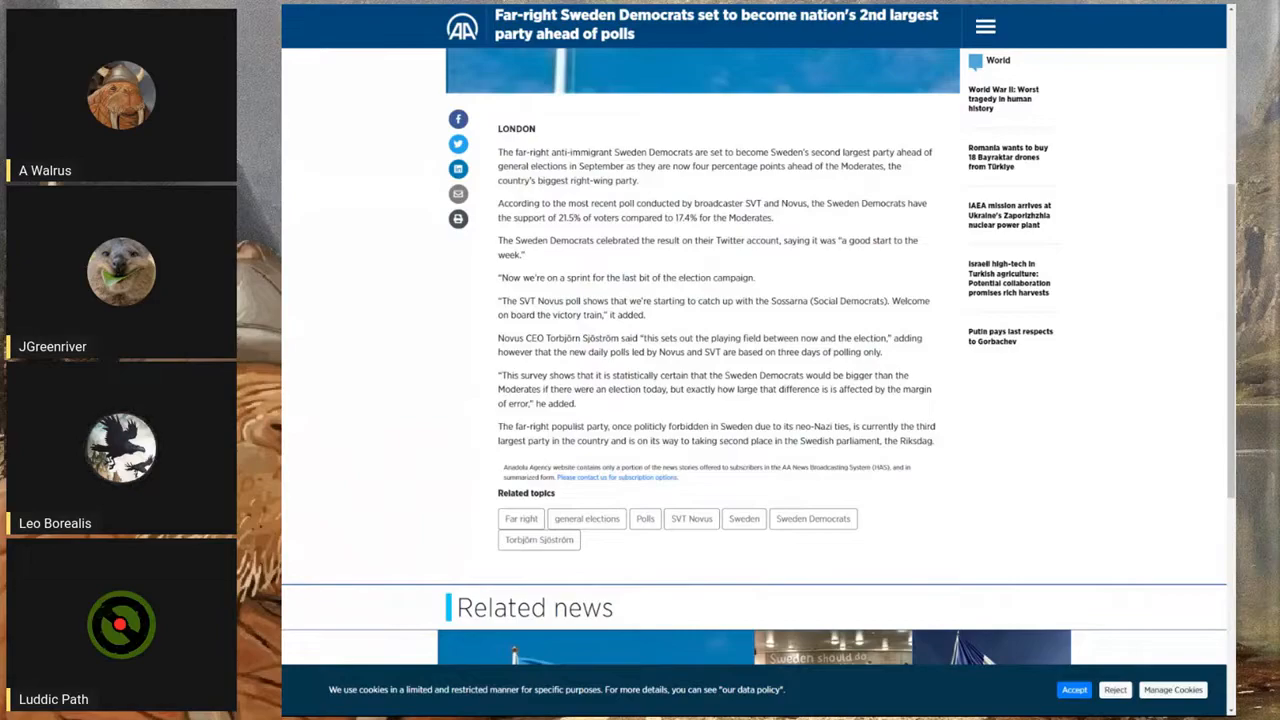
mouse_move(590, 292)
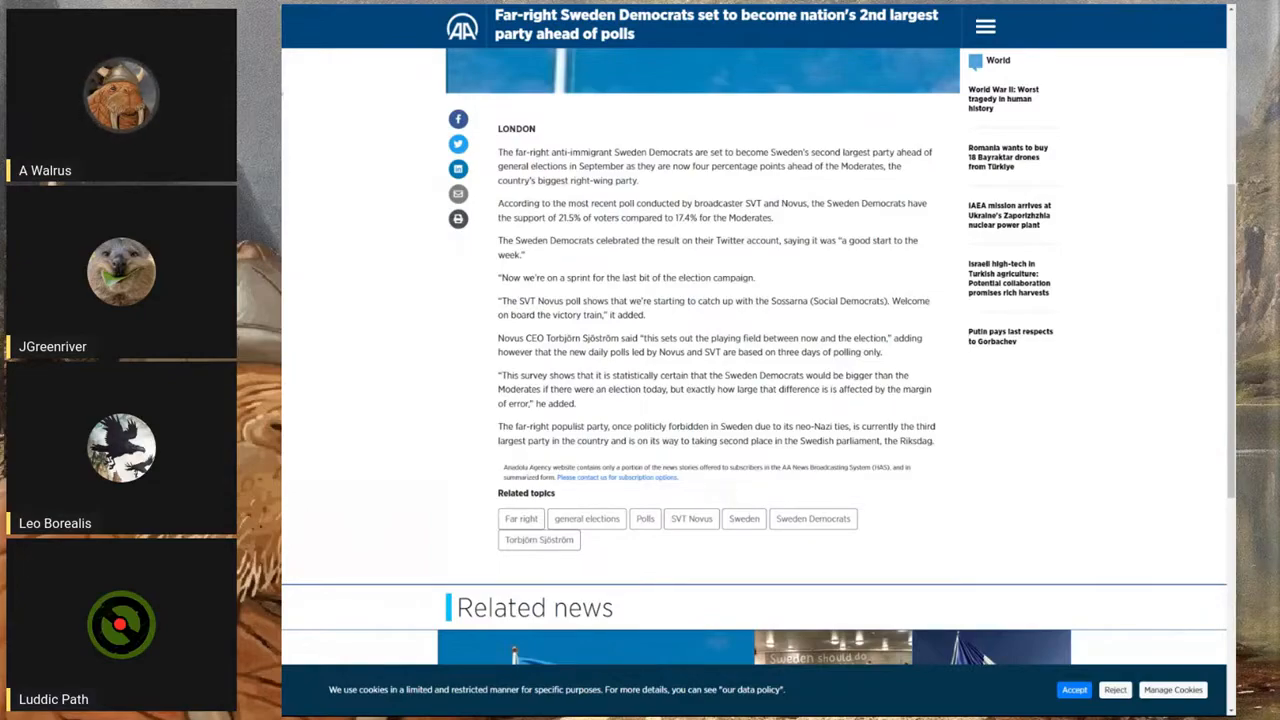
left_click_drag(498, 152, 640, 180)
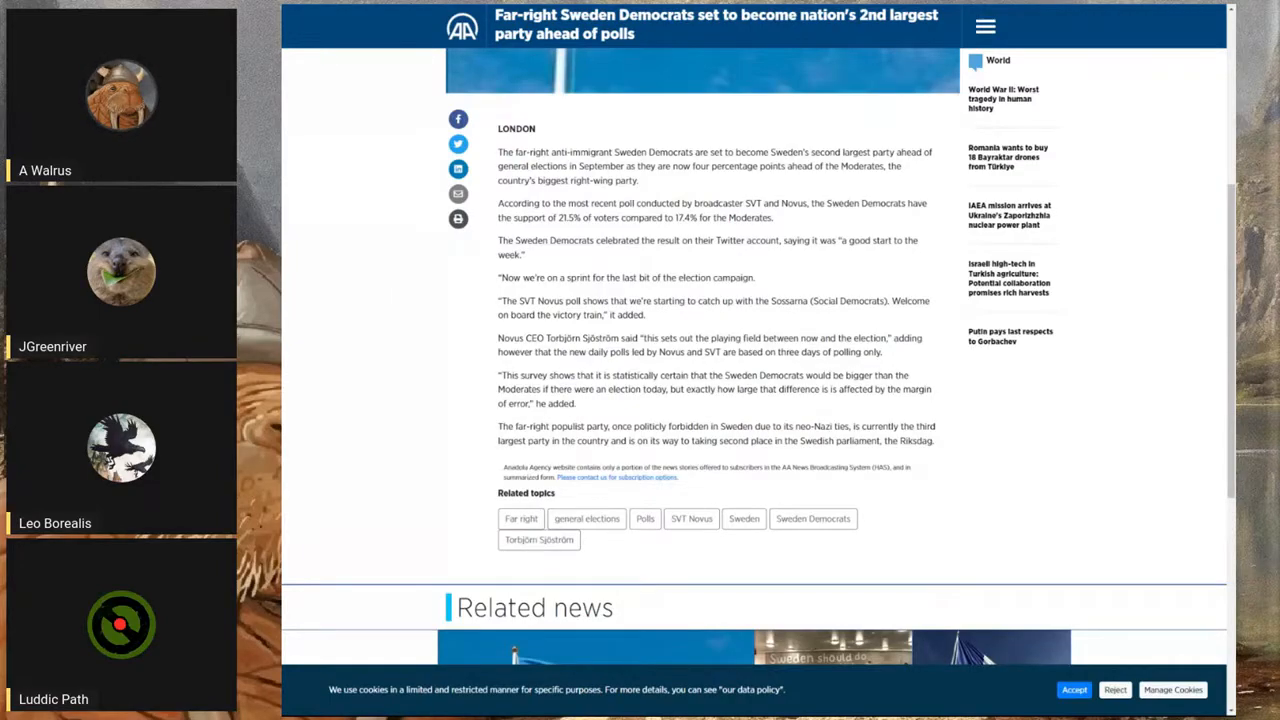
scroll("up", 3)
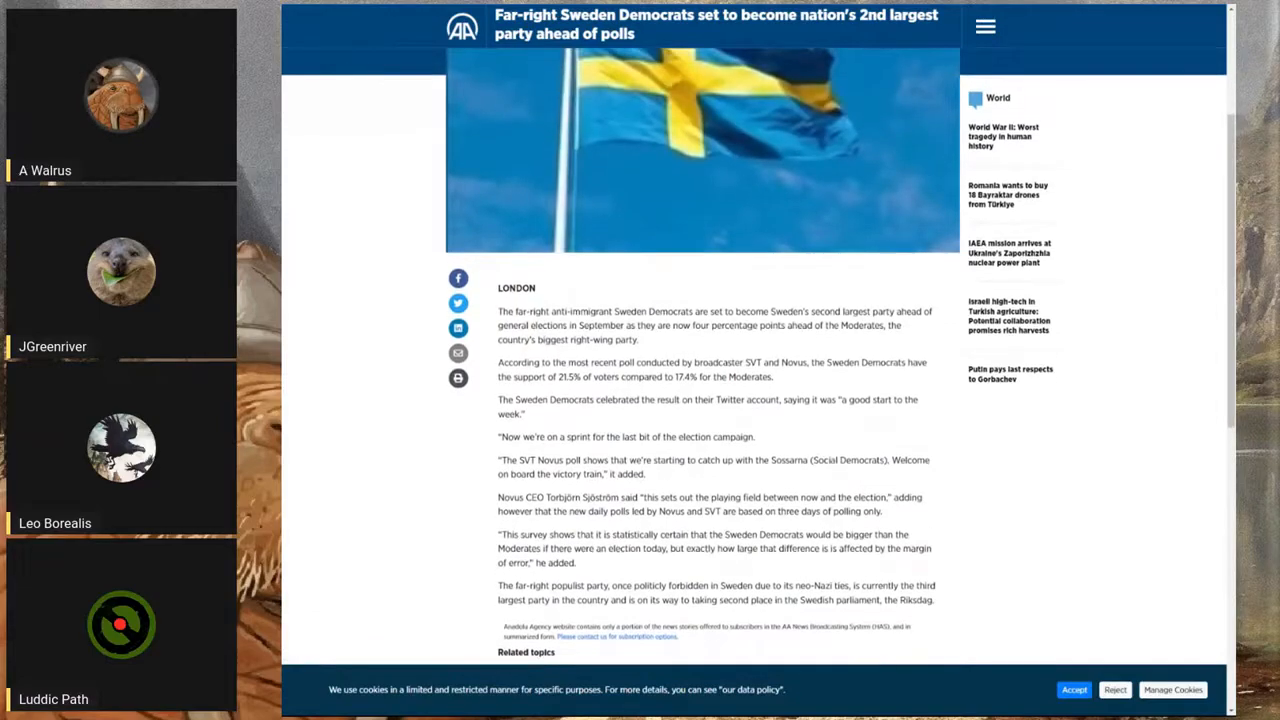
scroll("down", 3)
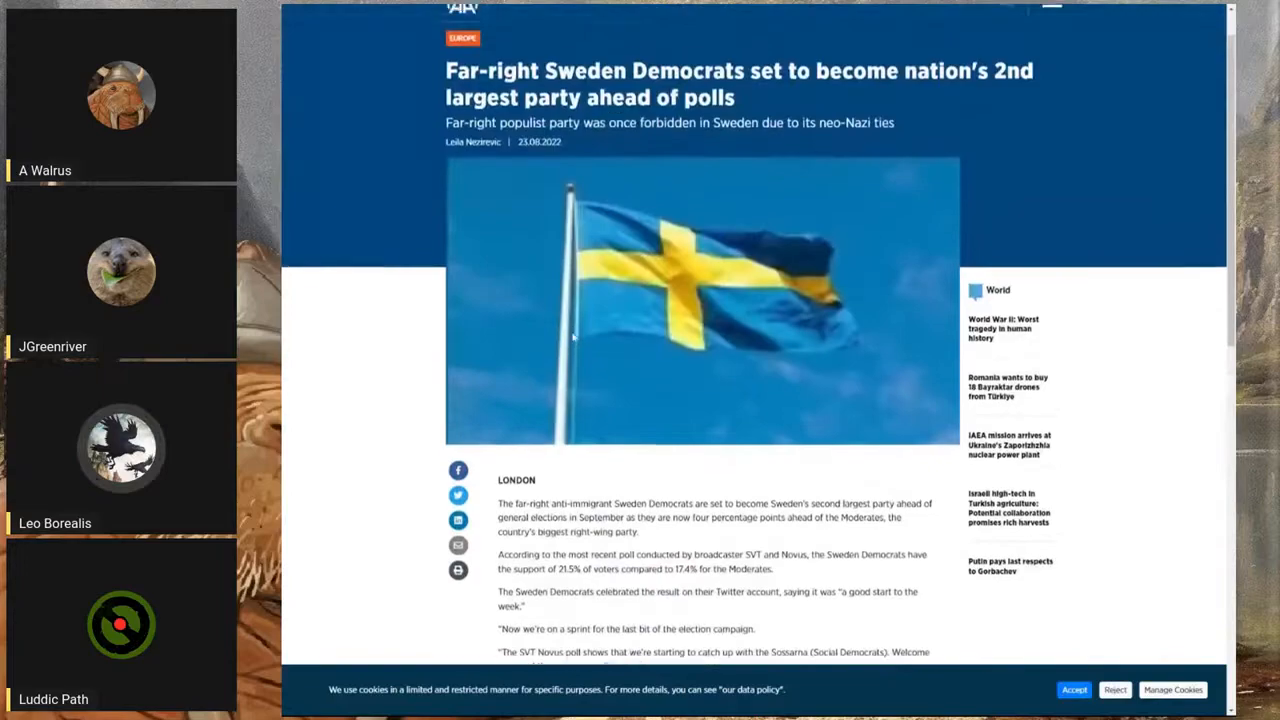
Scroll to the top of the Sweden Democrats article so the masthead and headline show.
scroll("up", 3)
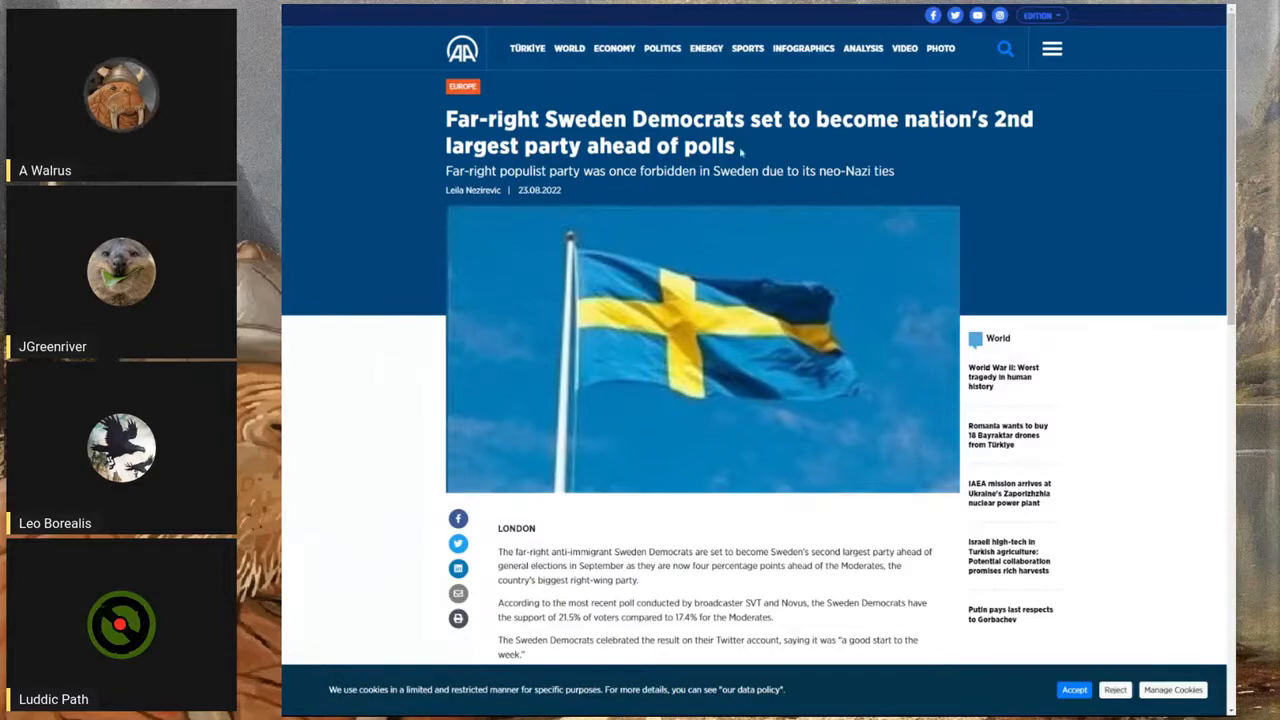
mouse_move(284, 296)
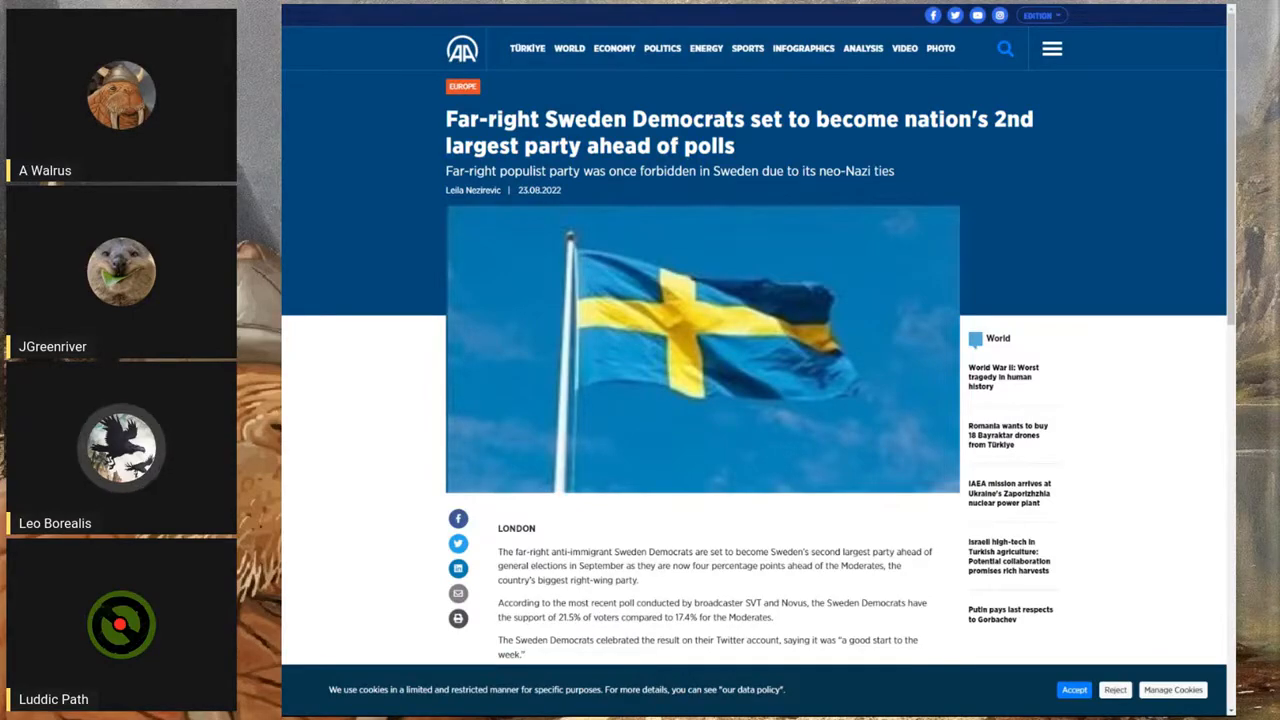
scroll("down", 3)
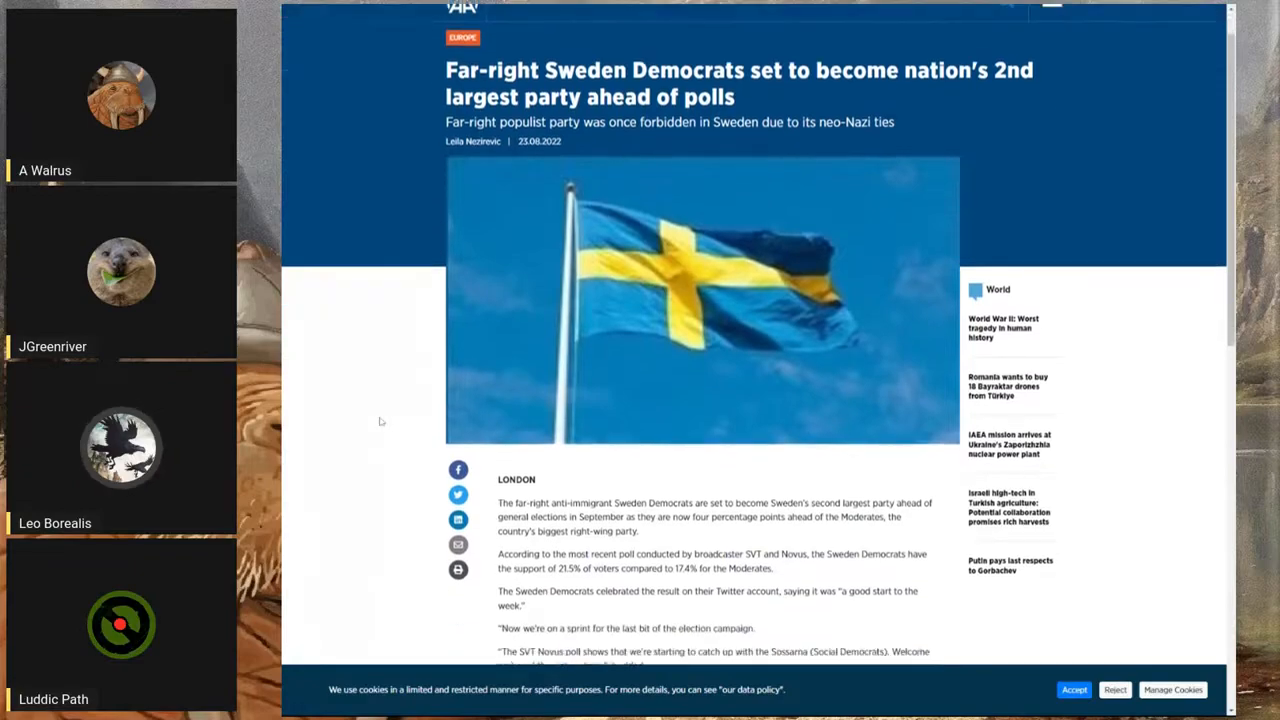
scroll("down", 3)
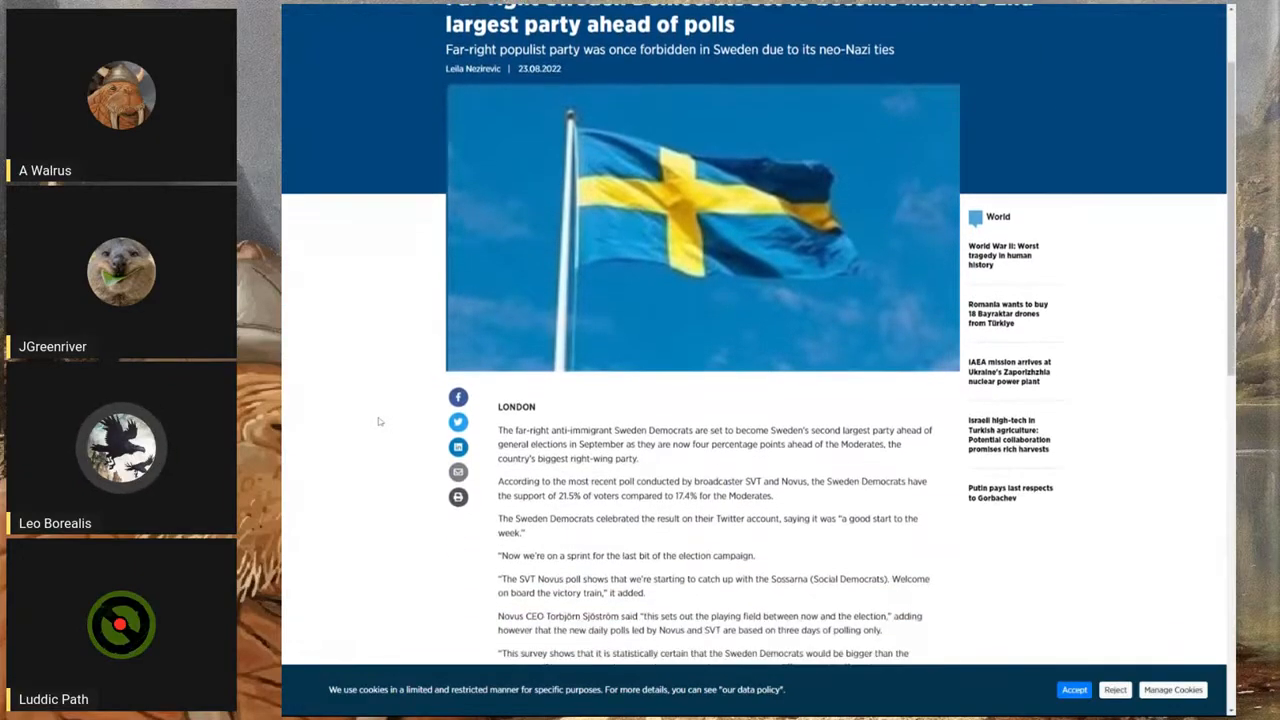
scroll("up", 3)
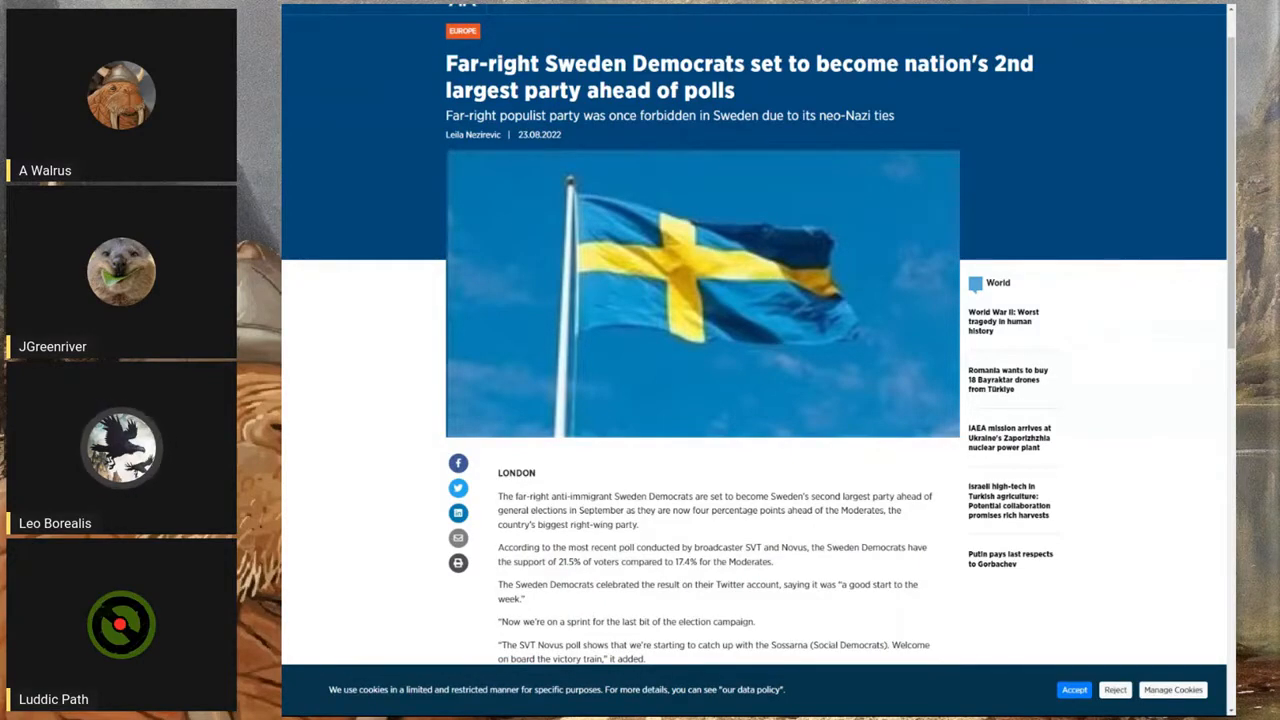
scroll("up", 3)
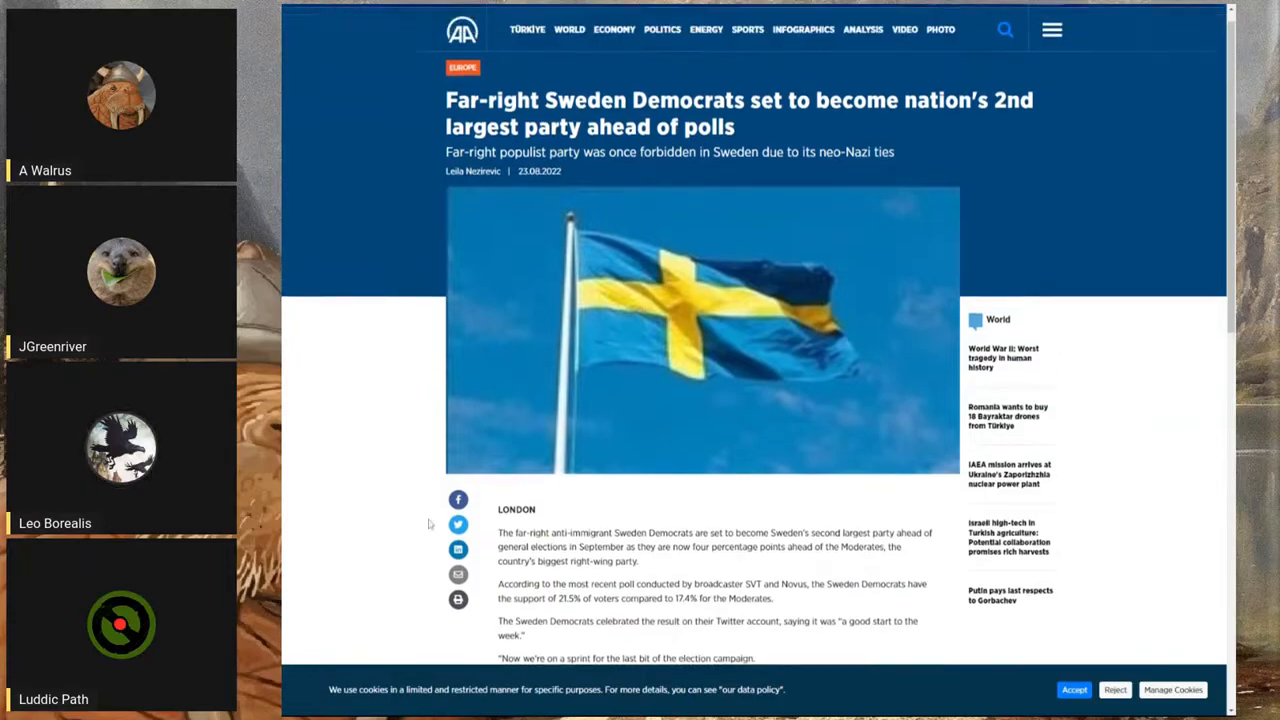
scroll("up", 3)
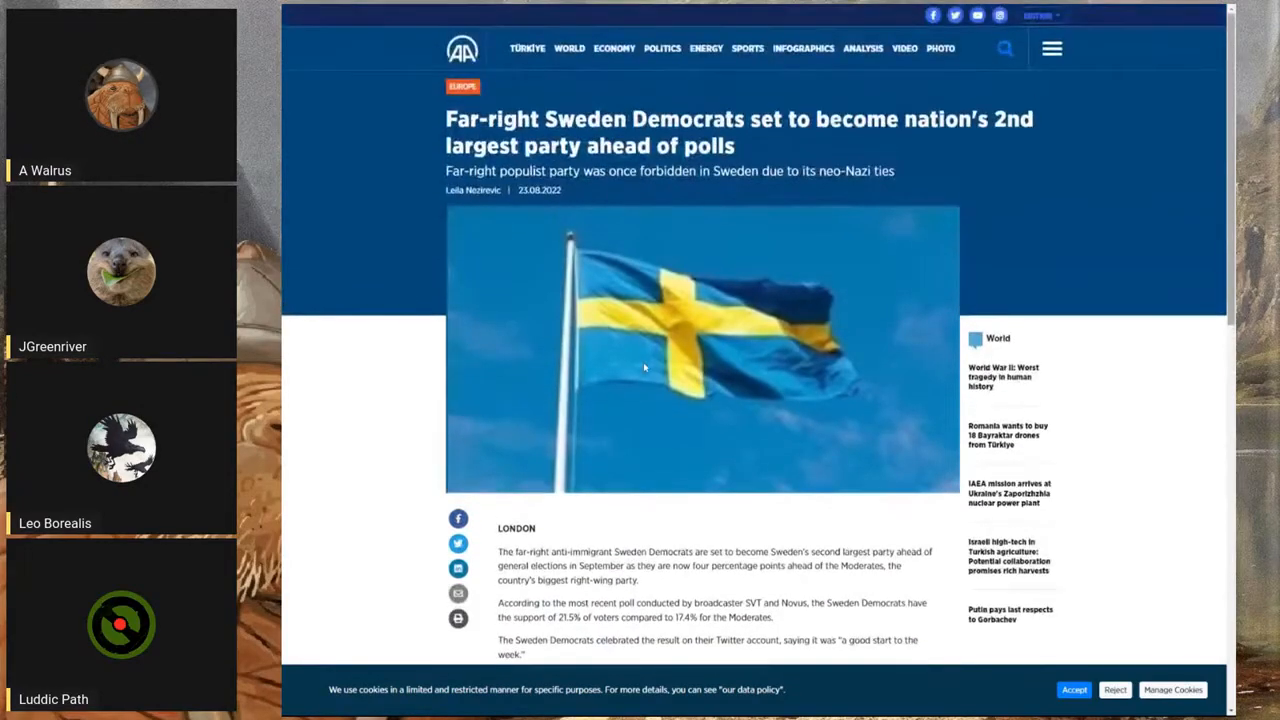
scroll("down", 3)
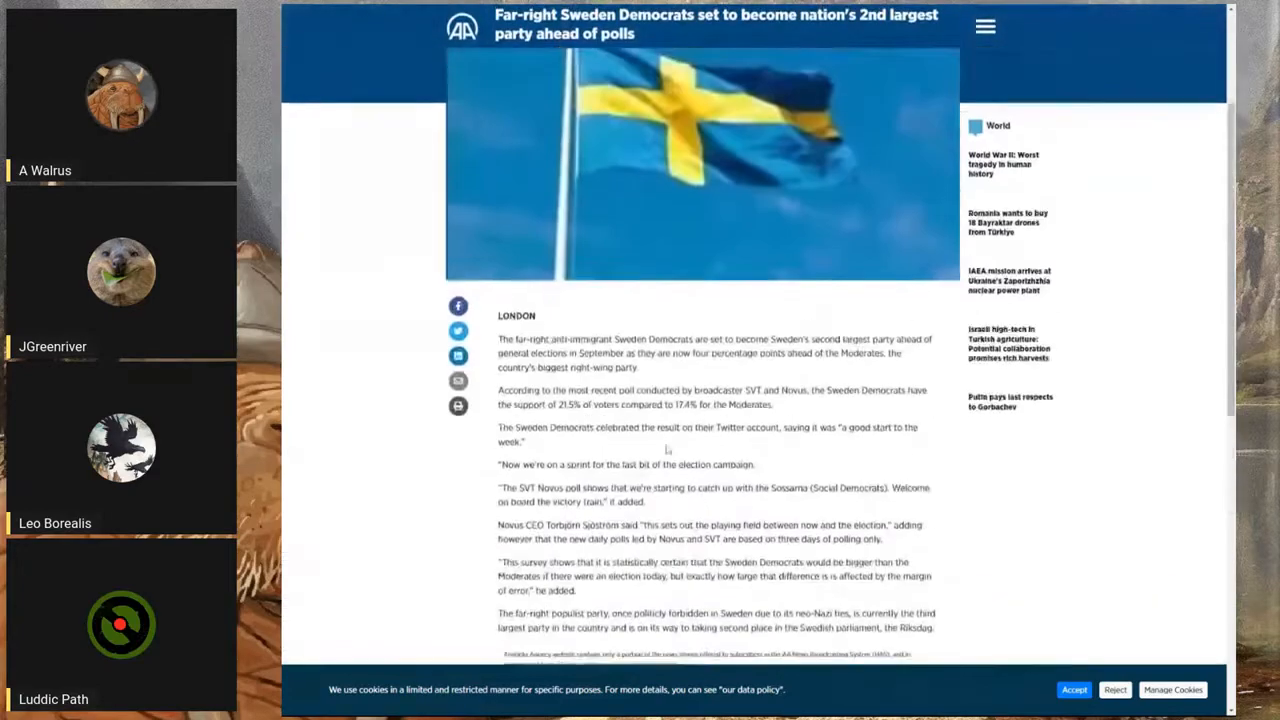
scroll("up", 3)
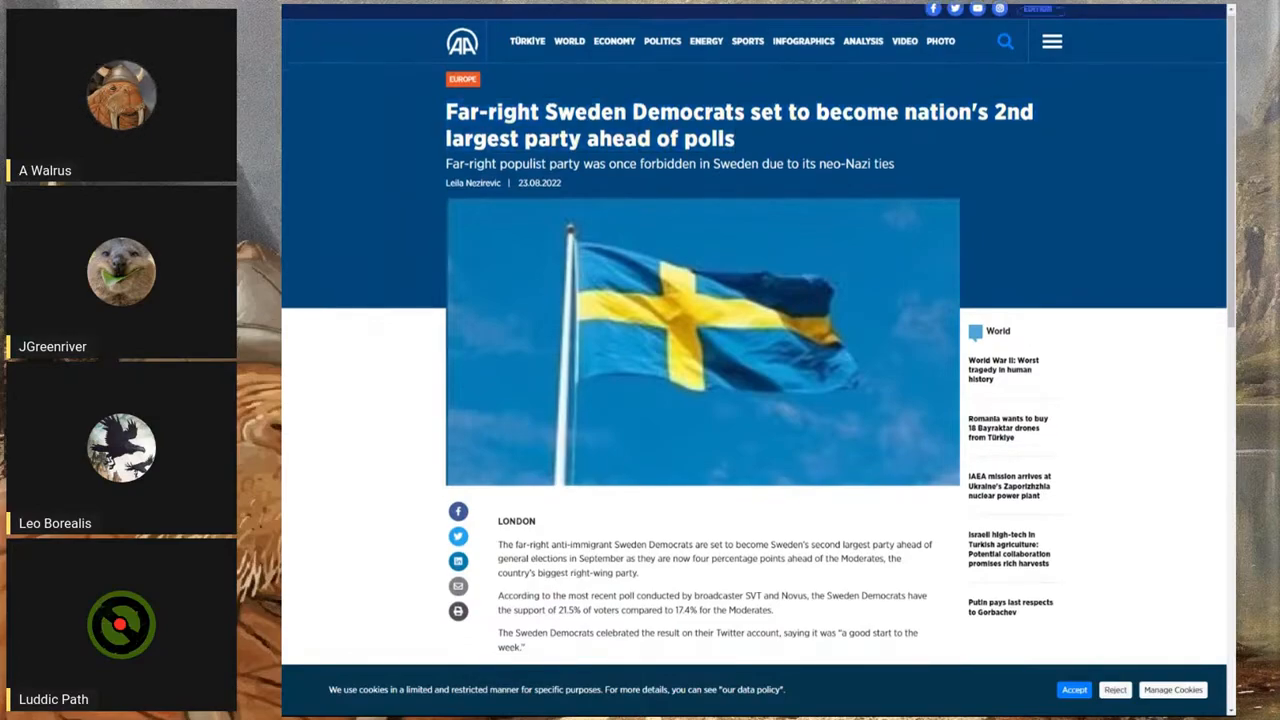
scroll("down", 3)
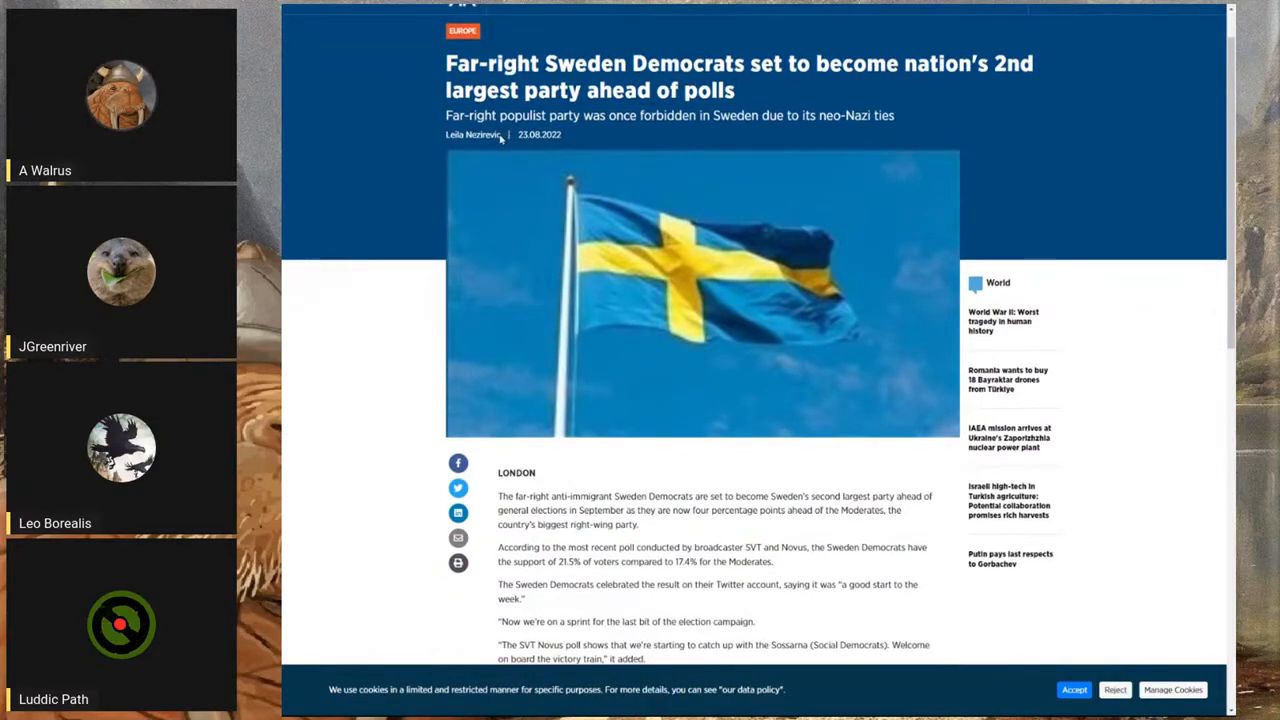
scroll("up", 3)
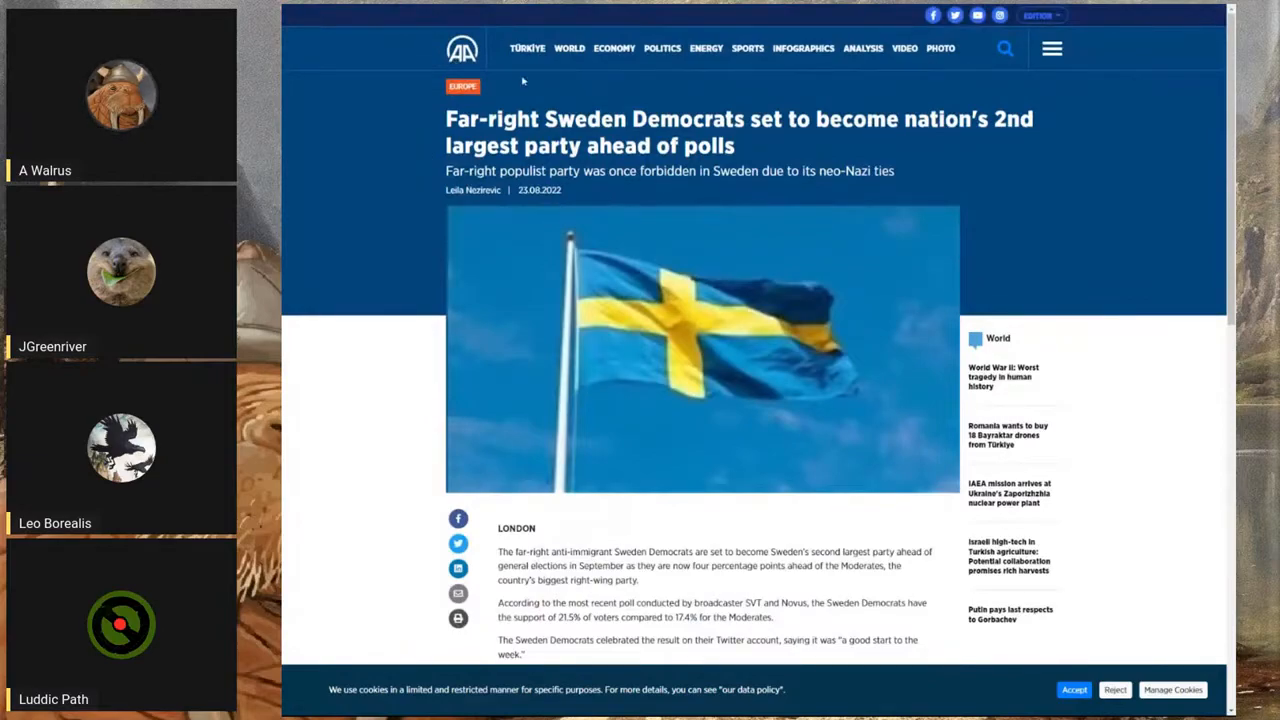
scroll("down", 3)
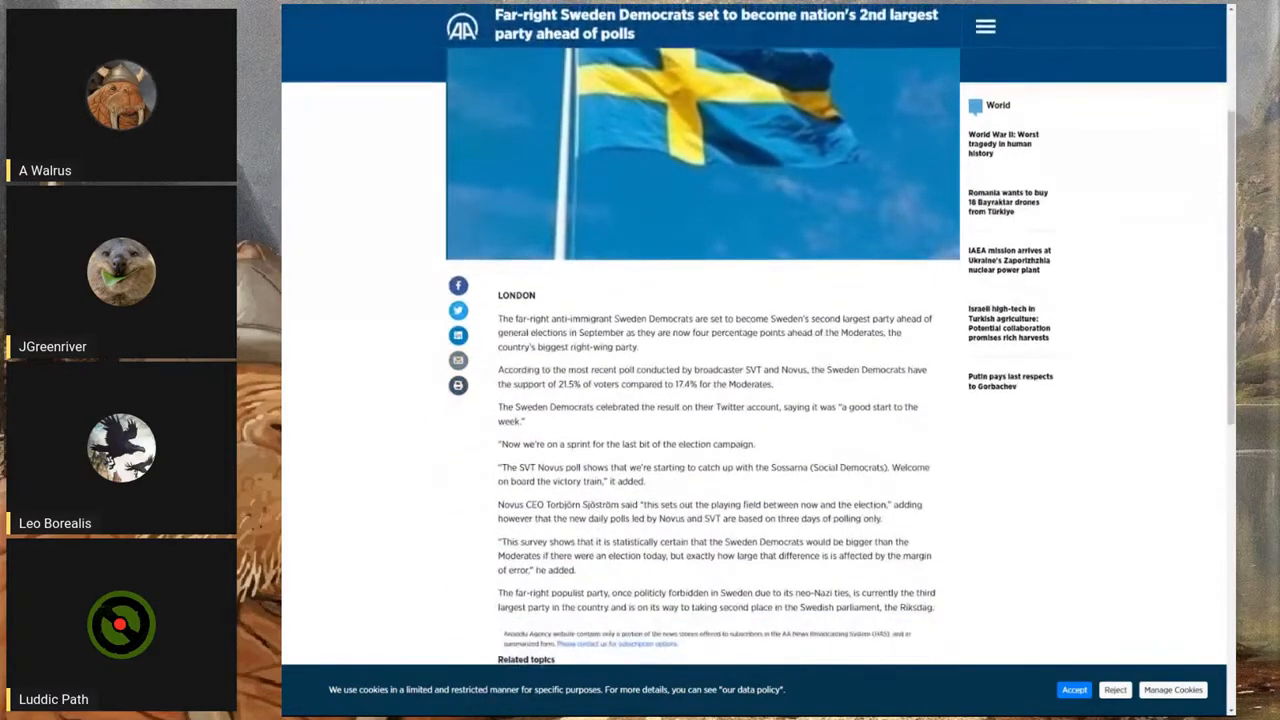
scroll("down", 3)
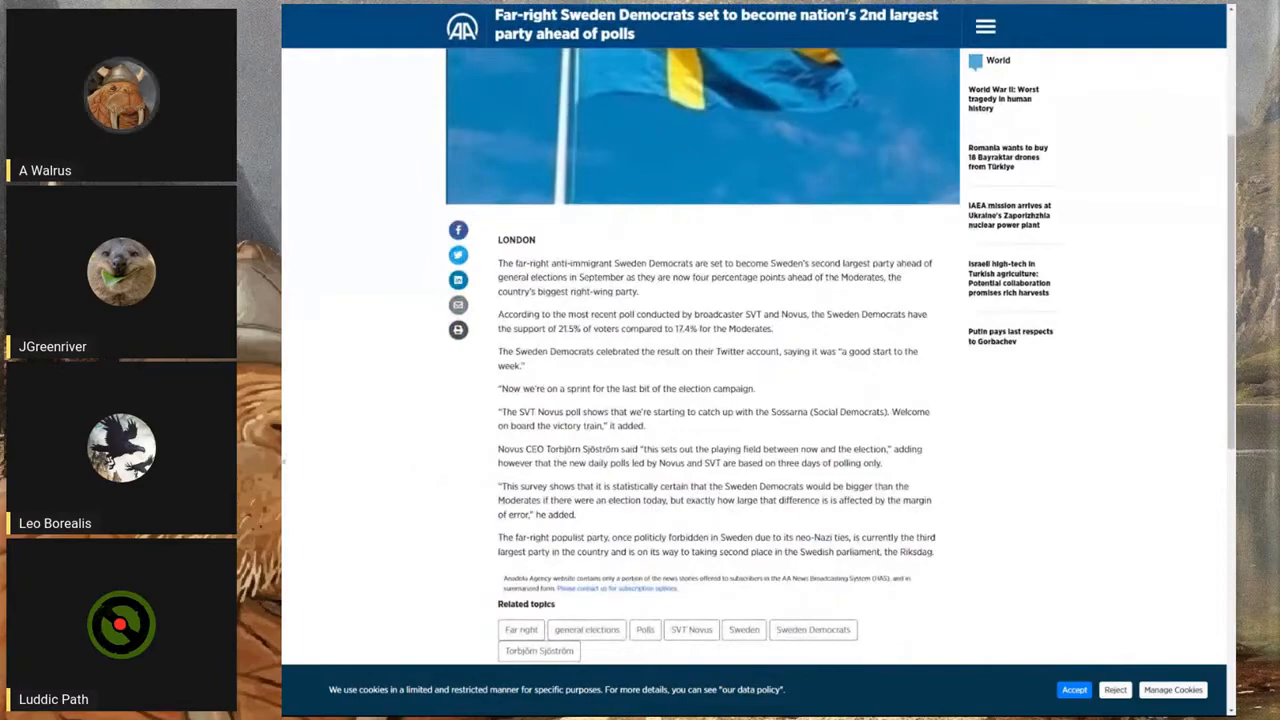